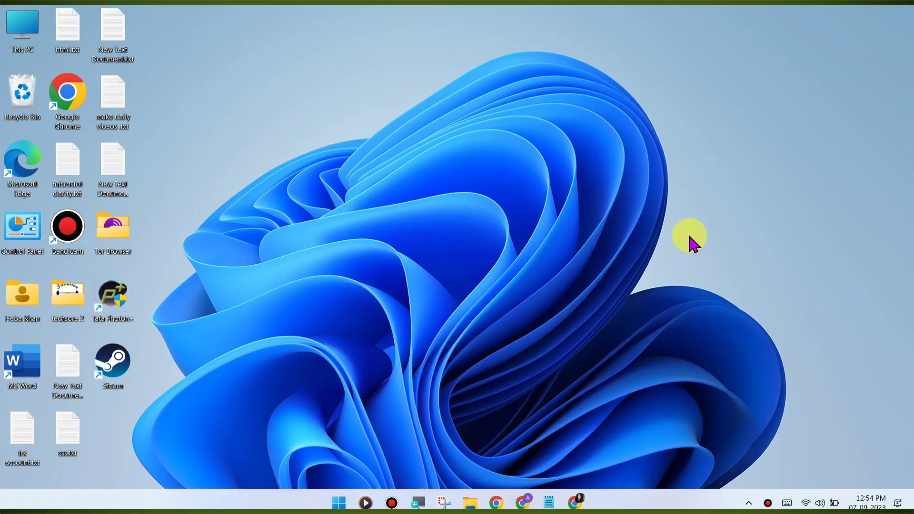
Launch Chrome and clear all-time browsing data, including cookies and cached images and files.
left_click(495, 501)
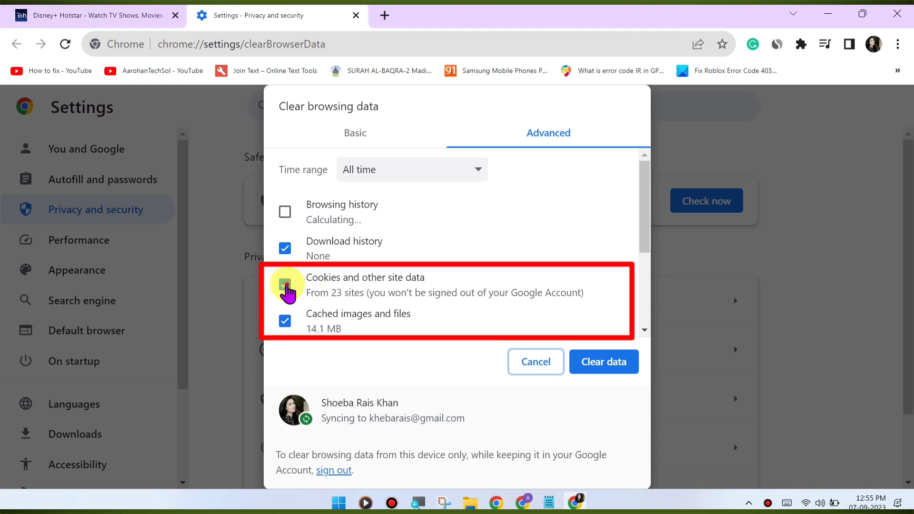
scroll("down", 3)
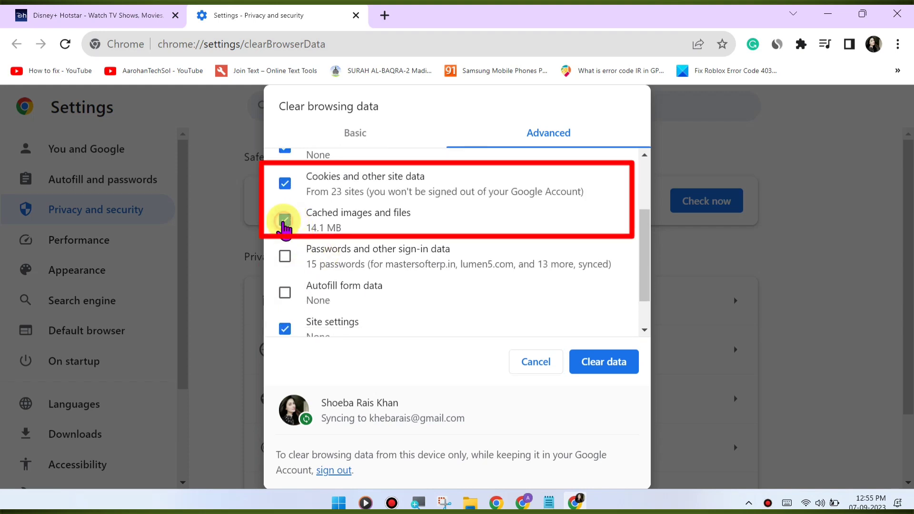
left_click(284, 221)
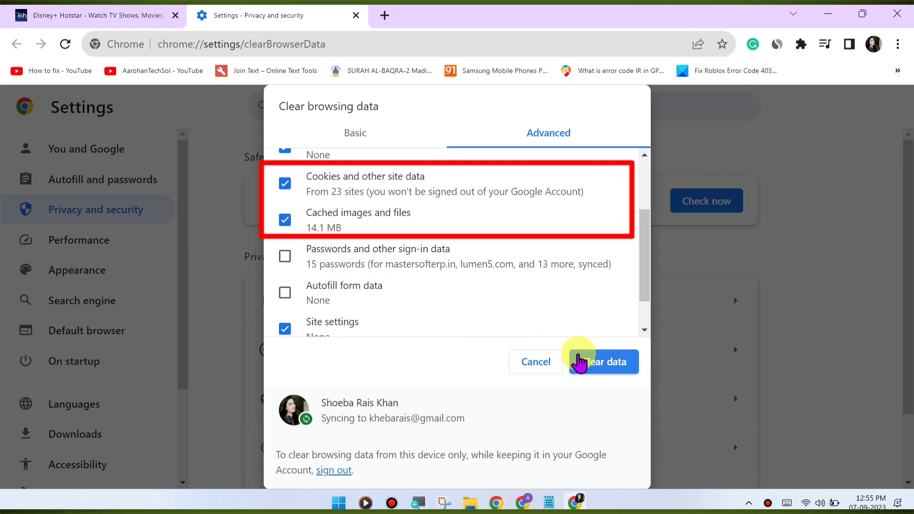
left_click(603, 362)
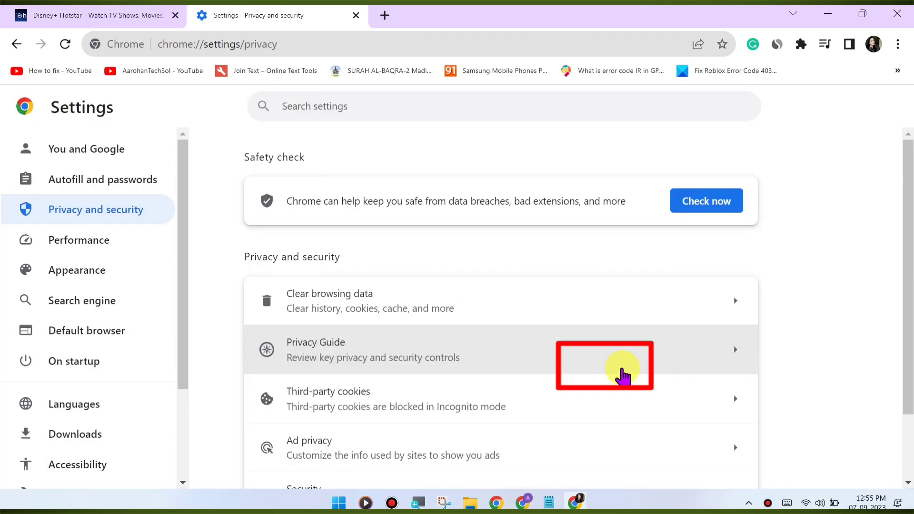
mouse_move(384, 15)
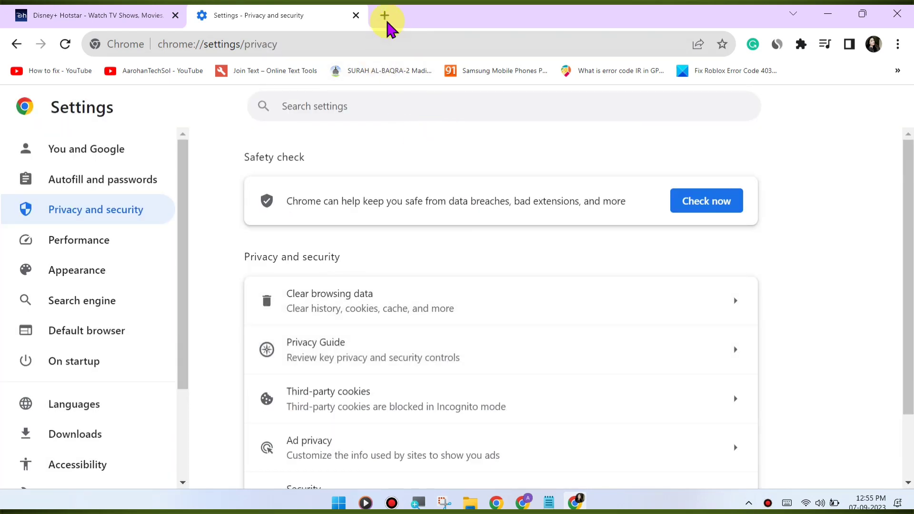
Open a new tab and view the About Google Chrome page showing version 116.
left_click(384, 15)
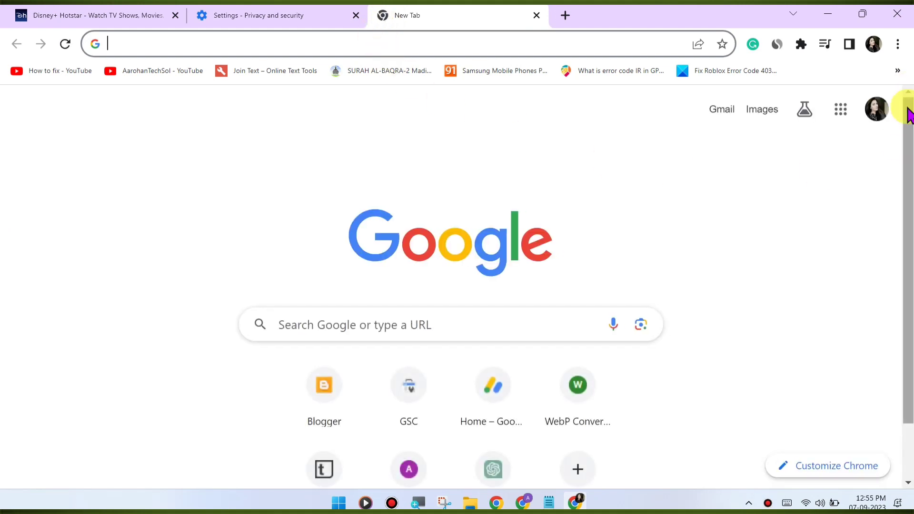
mouse_move(897, 44)
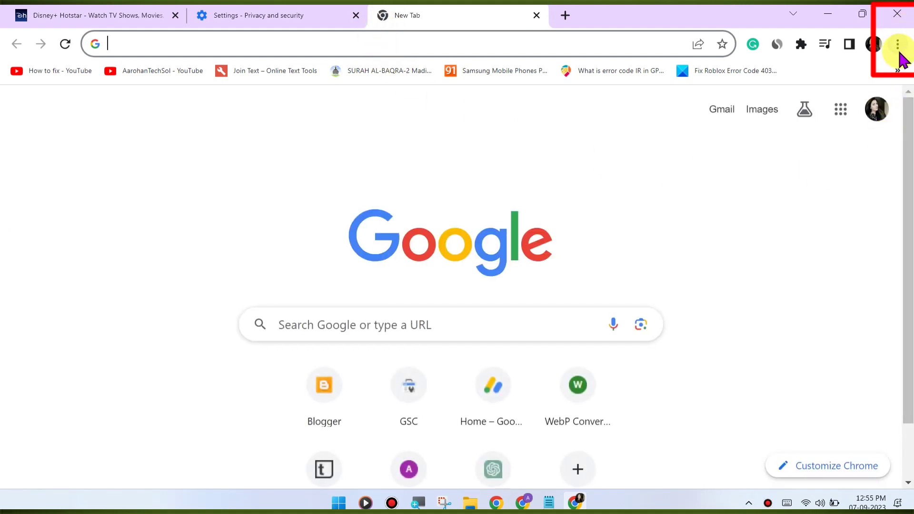
mouse_move(895, 44)
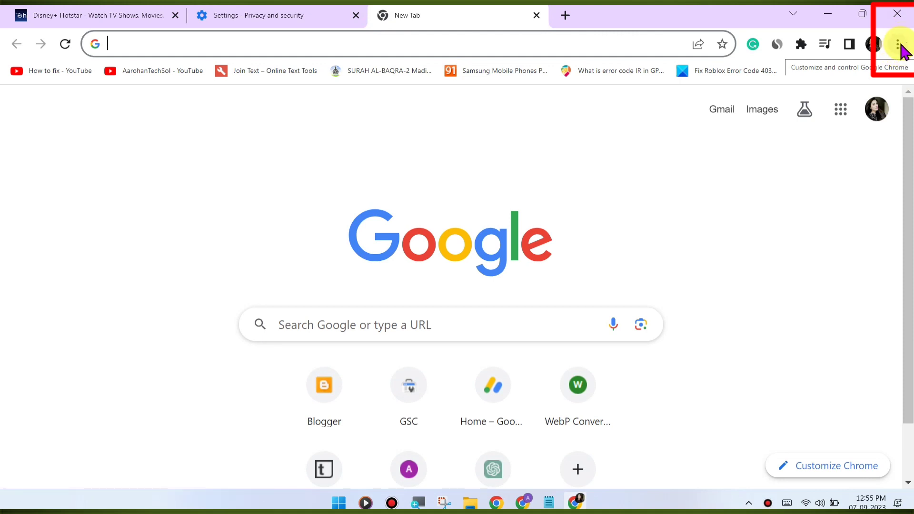
left_click(896, 44)
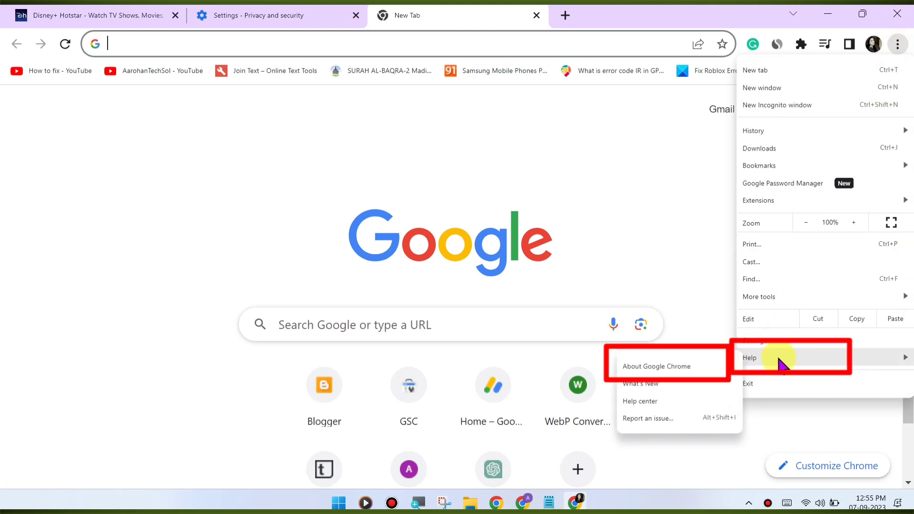
left_click(654, 366)
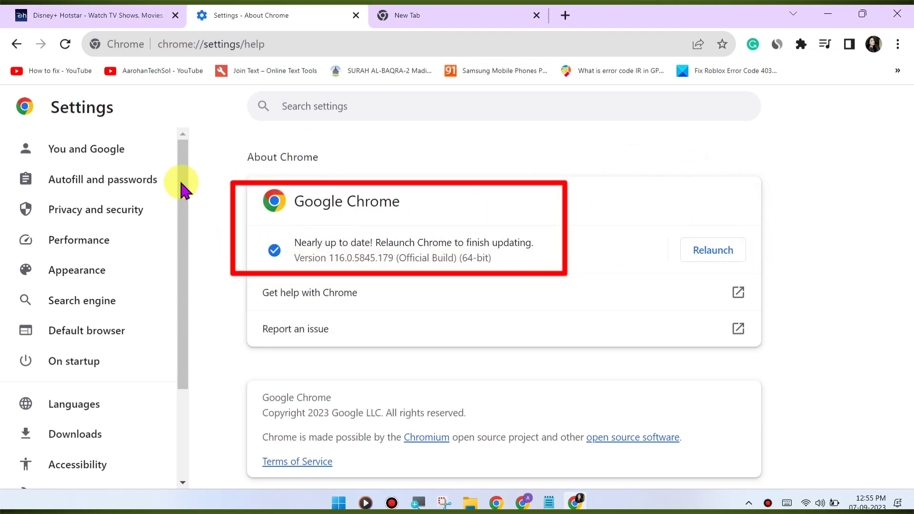
mouse_move(406, 15)
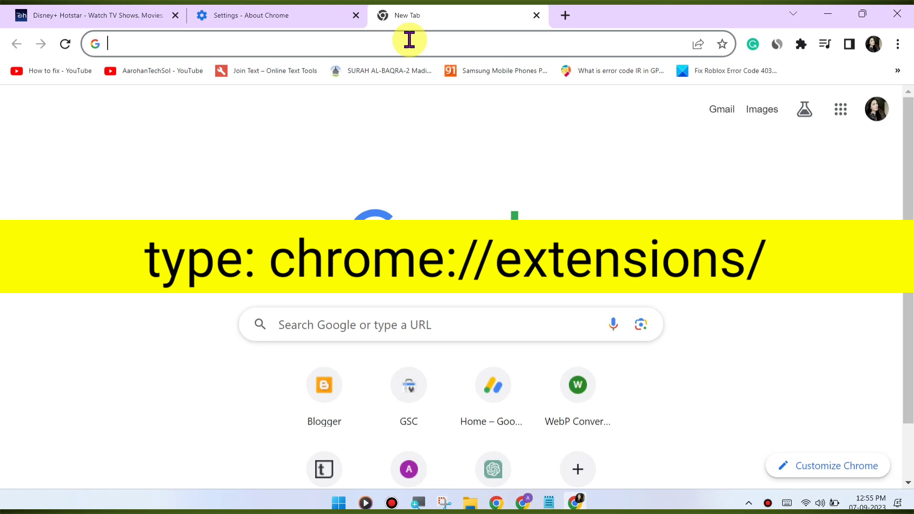
Load chrome://extensions/ to list the four installed extensions, including Grammarly.
type("chrome://extensions/")
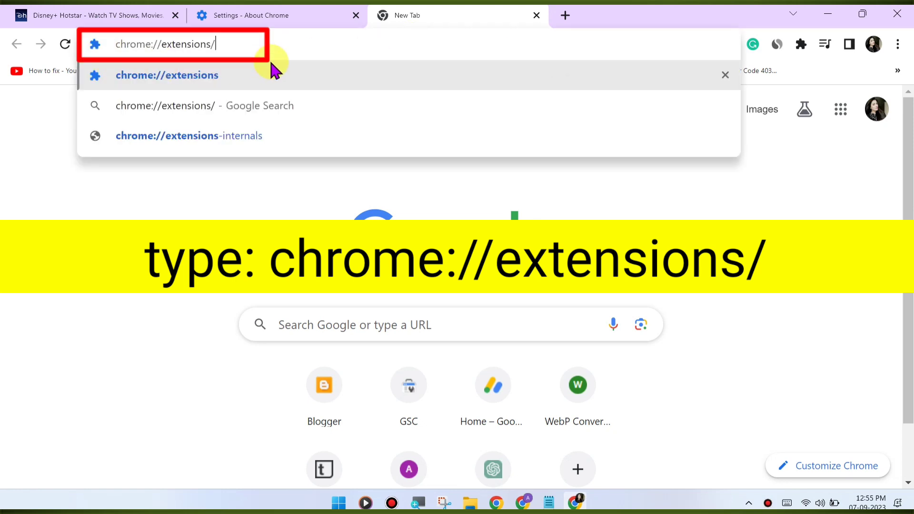
mouse_move(152, 43)
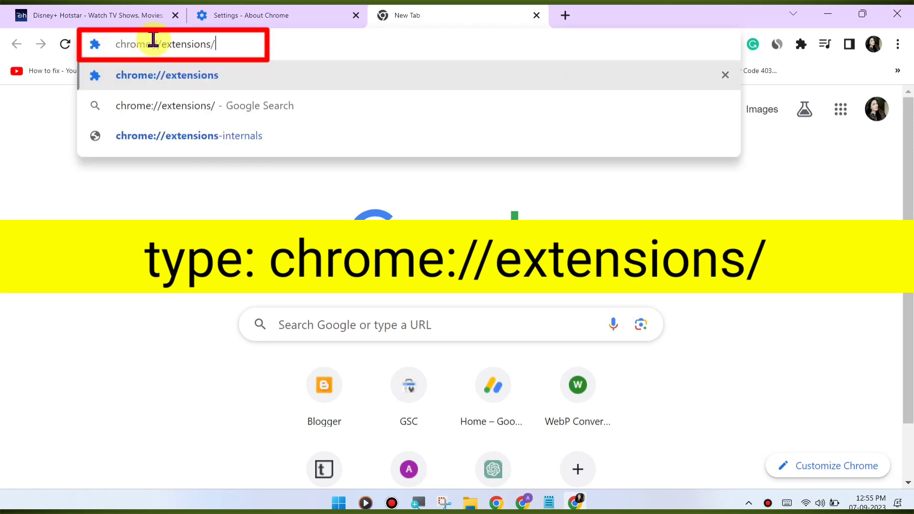
mouse_move(233, 44)
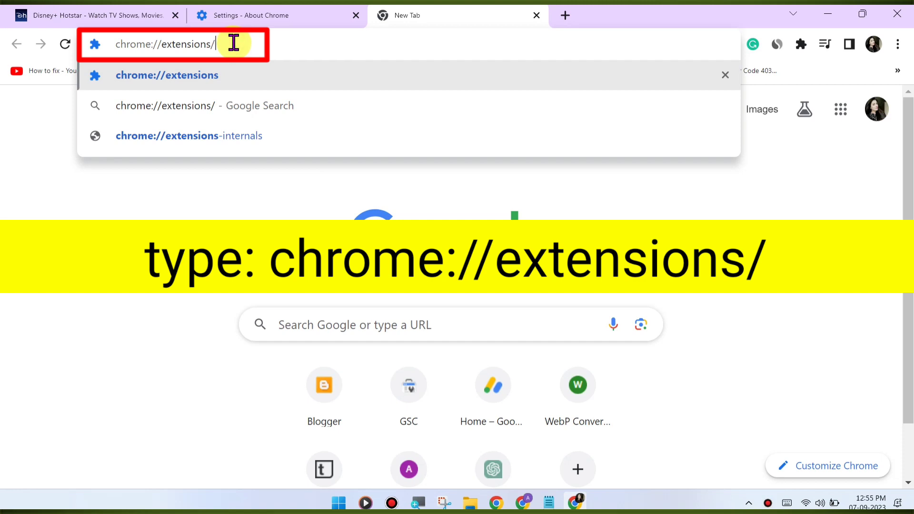
key("Return")
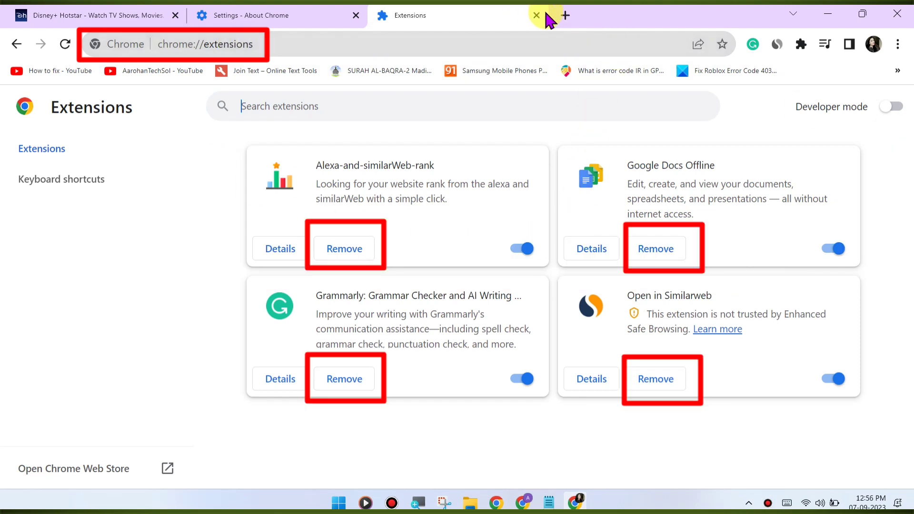
mouse_move(564, 15)
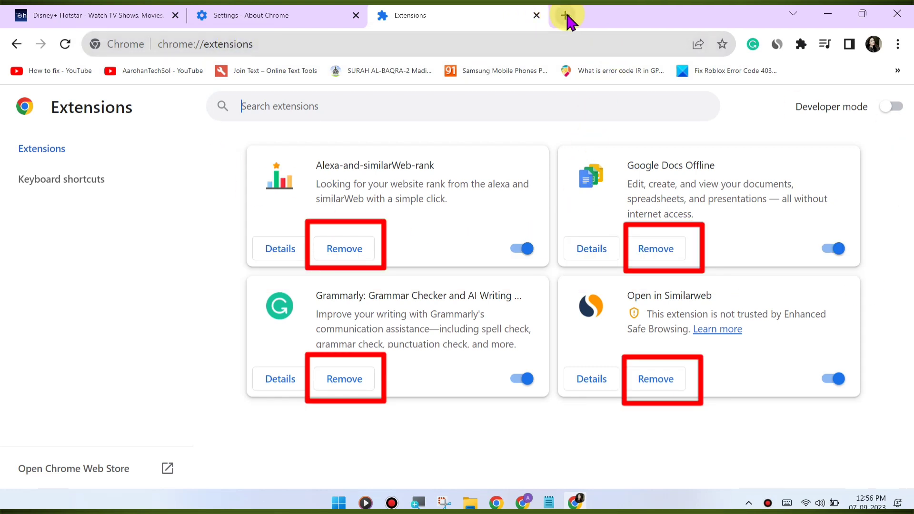
mouse_move(903, 58)
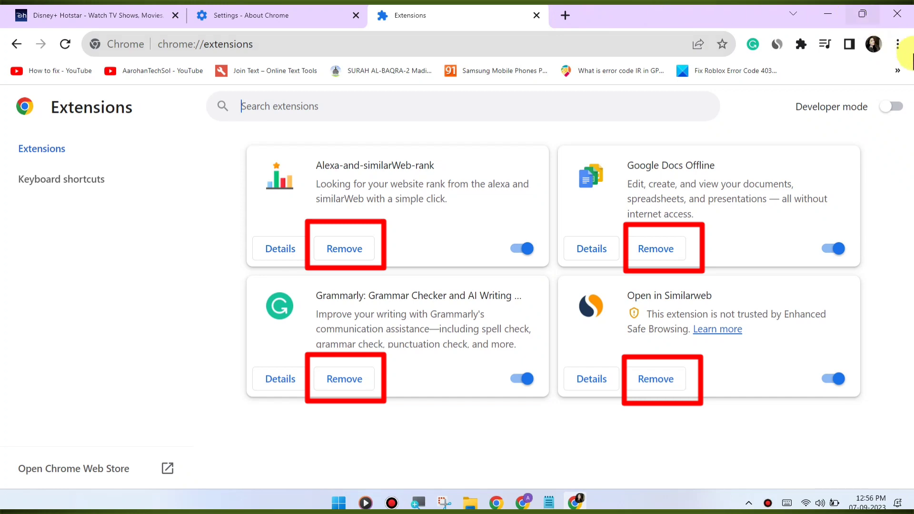
mouse_move(900, 163)
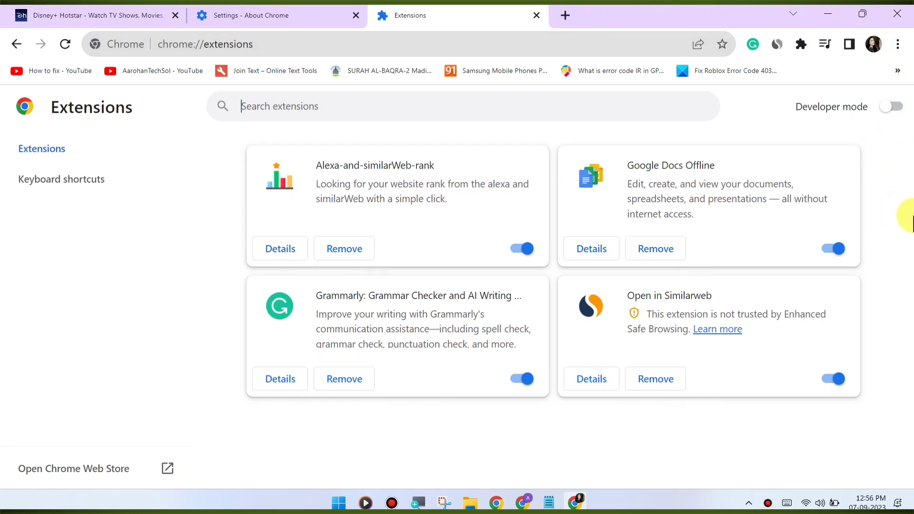
mouse_move(903, 223)
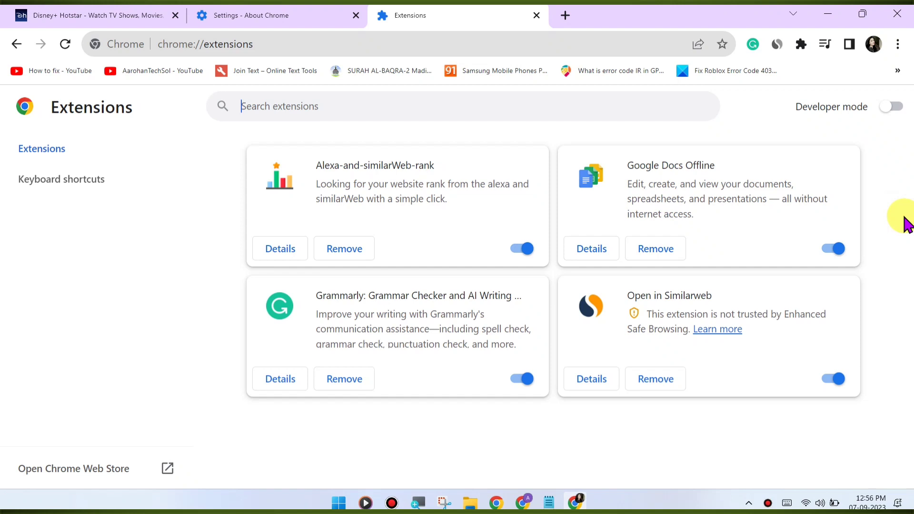